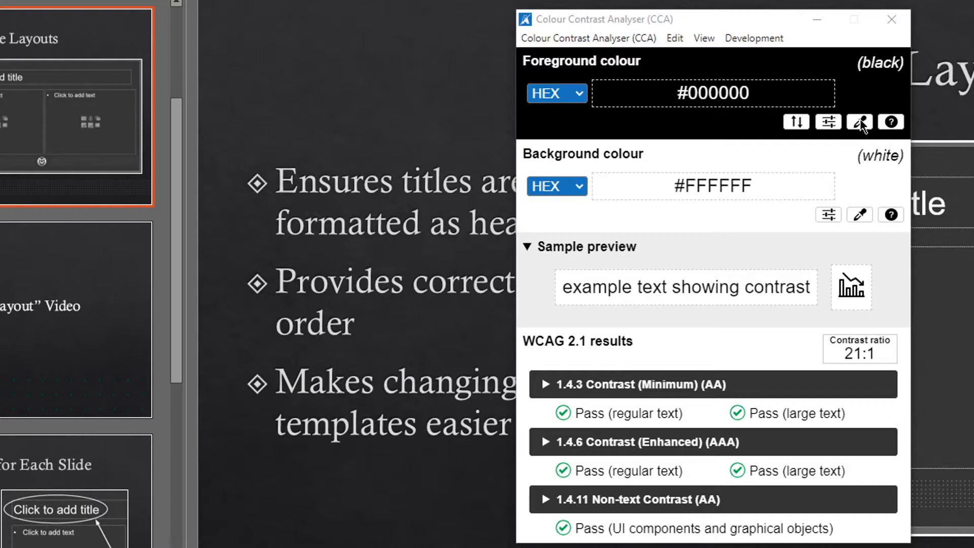
Compare slide text #DADADA on background #2D2D2F, yielding 9.8:1 and passing all WCAG checks
{"action": "left_click", "coordinate": [860, 122]}
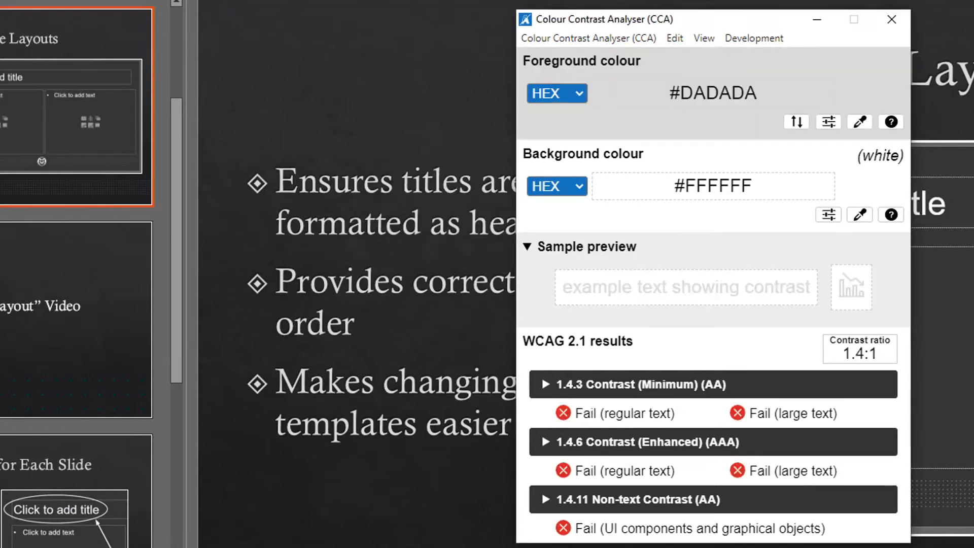
{"action": "mouse_move", "coordinate": [508, 189]}
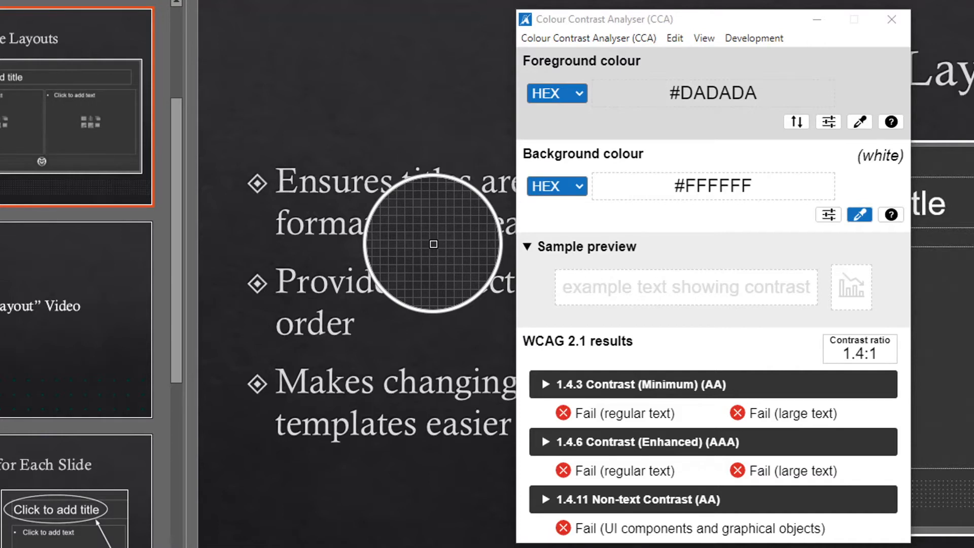
{"action": "left_click", "coordinate": [860, 214]}
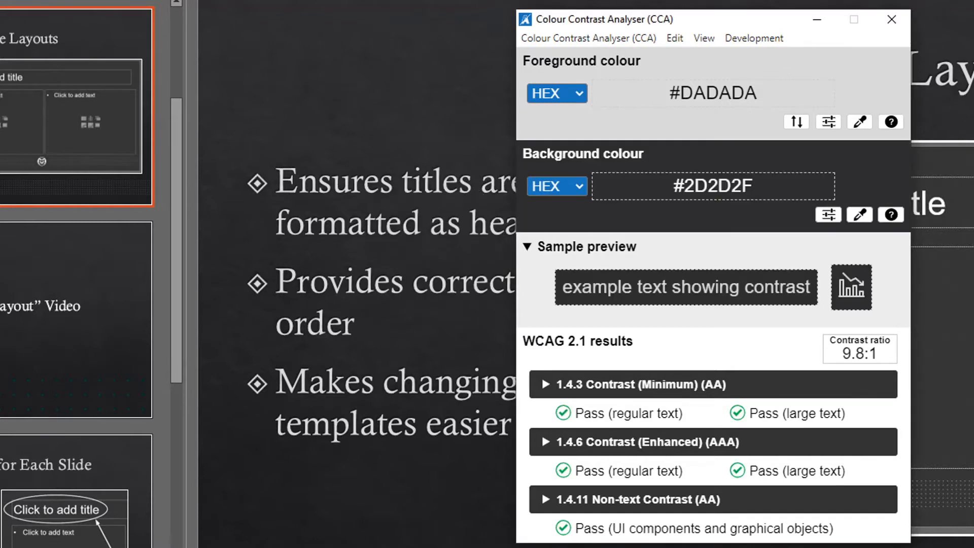
{"action": "mouse_move", "coordinate": [856, 533]}
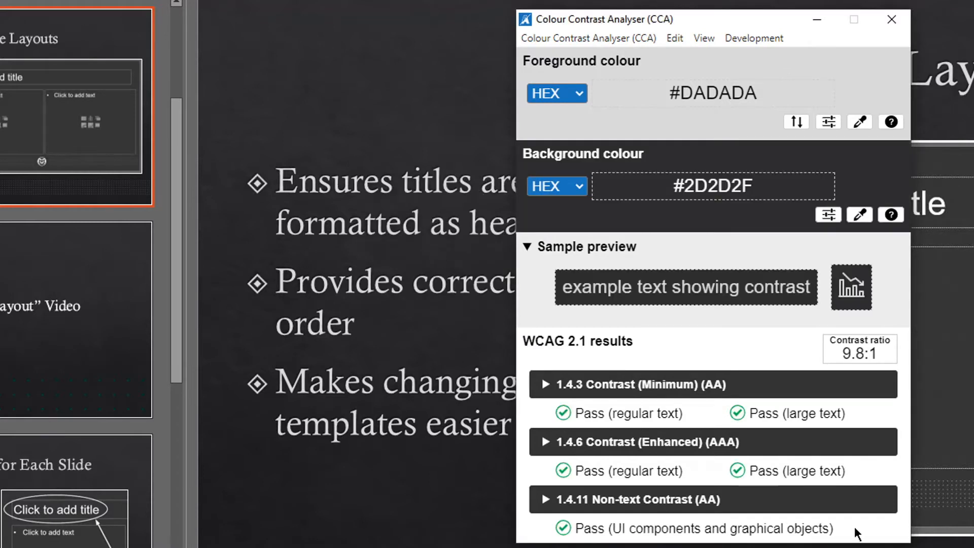
{"action": "mouse_move", "coordinate": [855, 536]}
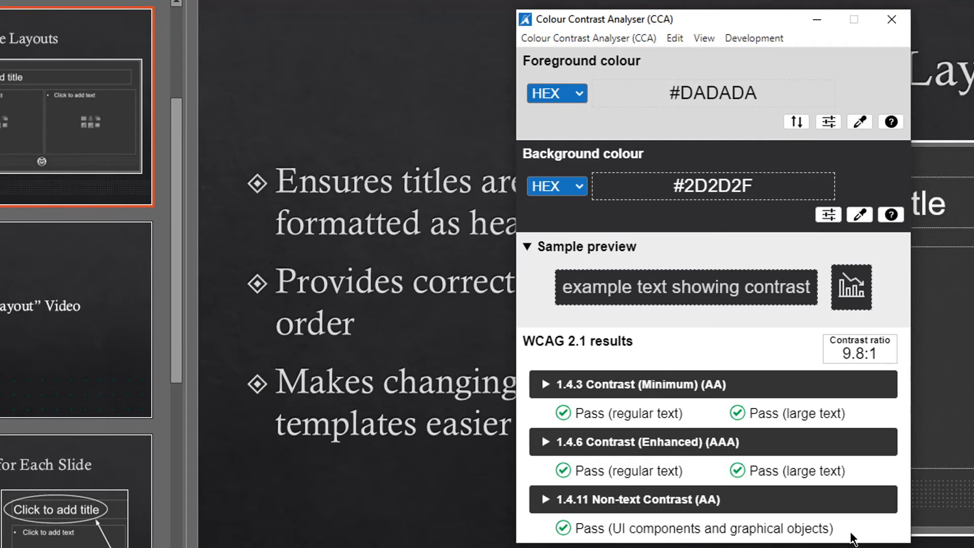
{"action": "left_click", "coordinate": [860, 121]}
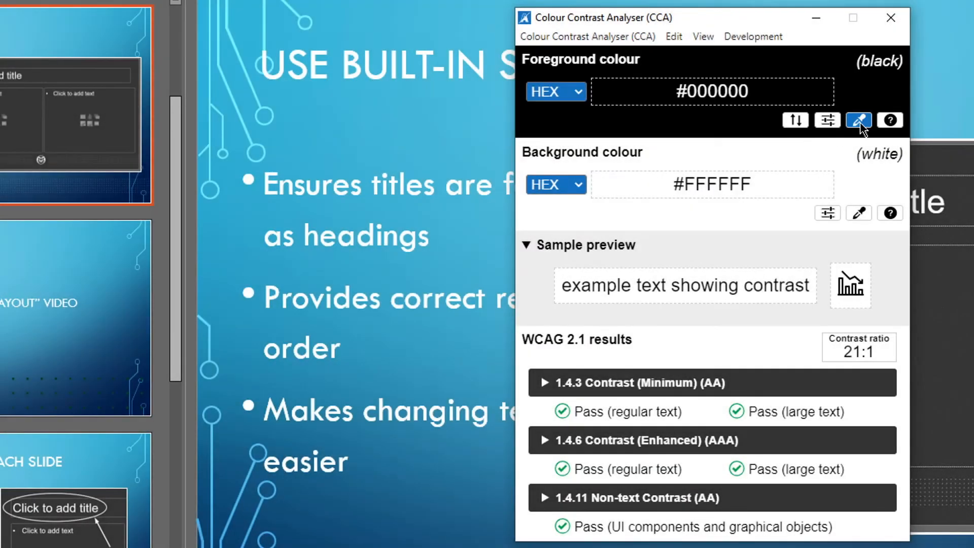
Compare white title text #FFFFFF on light blue #47BFD6, yielding 2.2:1 and failing all checks
{"action": "left_click", "coordinate": [859, 120]}
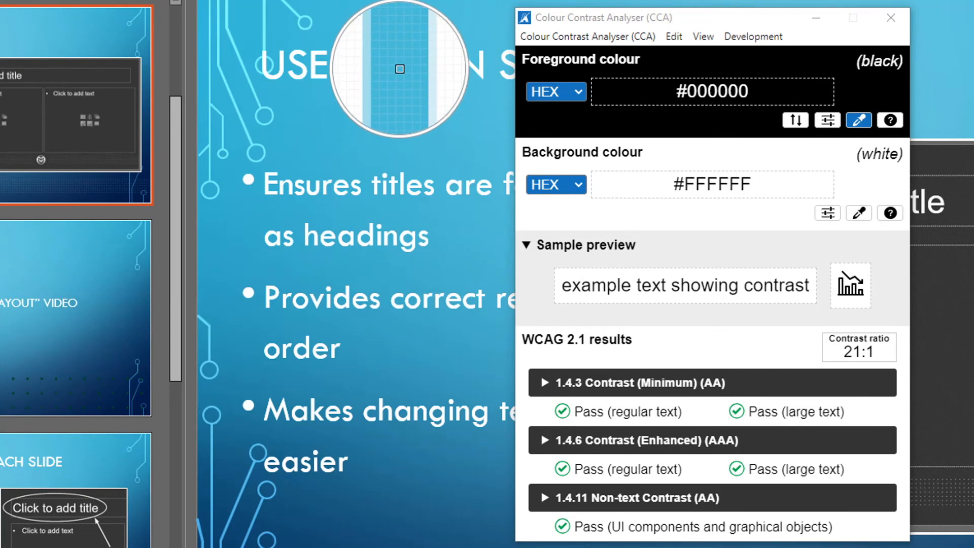
{"action": "left_click", "coordinate": [858, 120]}
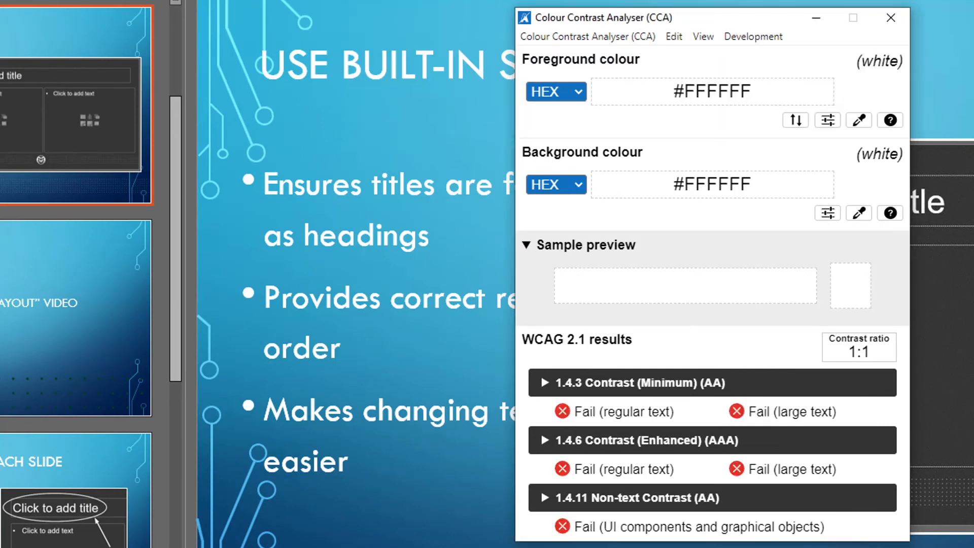
{"action": "left_click", "coordinate": [859, 213]}
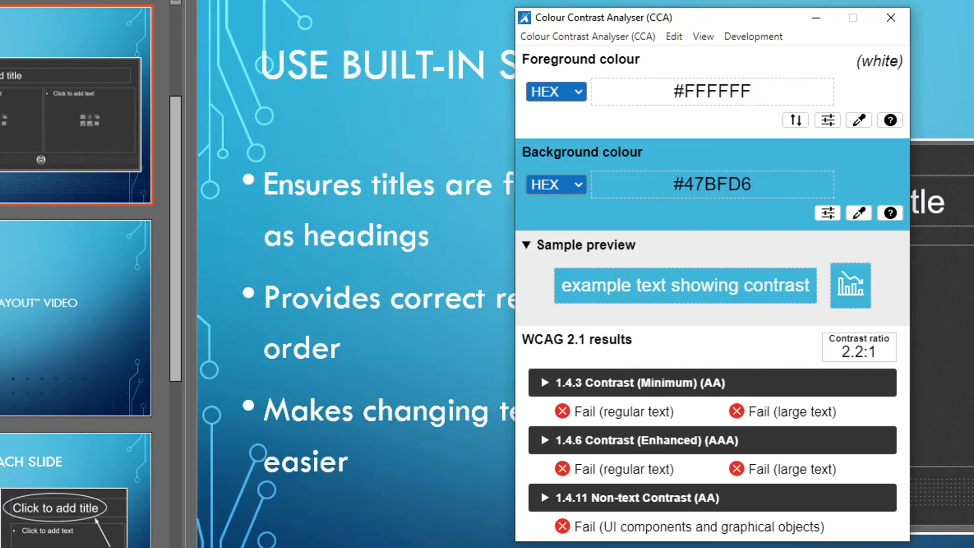
{"action": "mouse_move", "coordinate": [617, 397]}
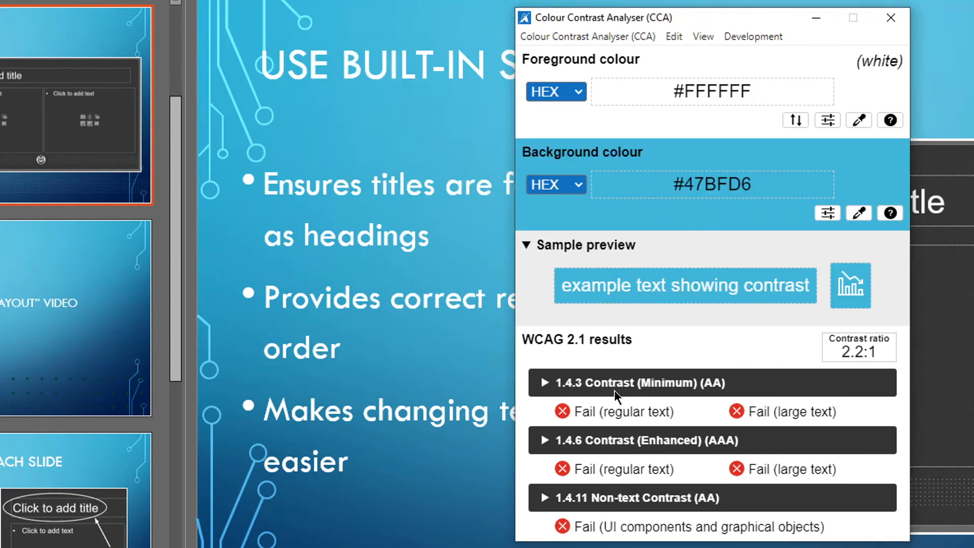